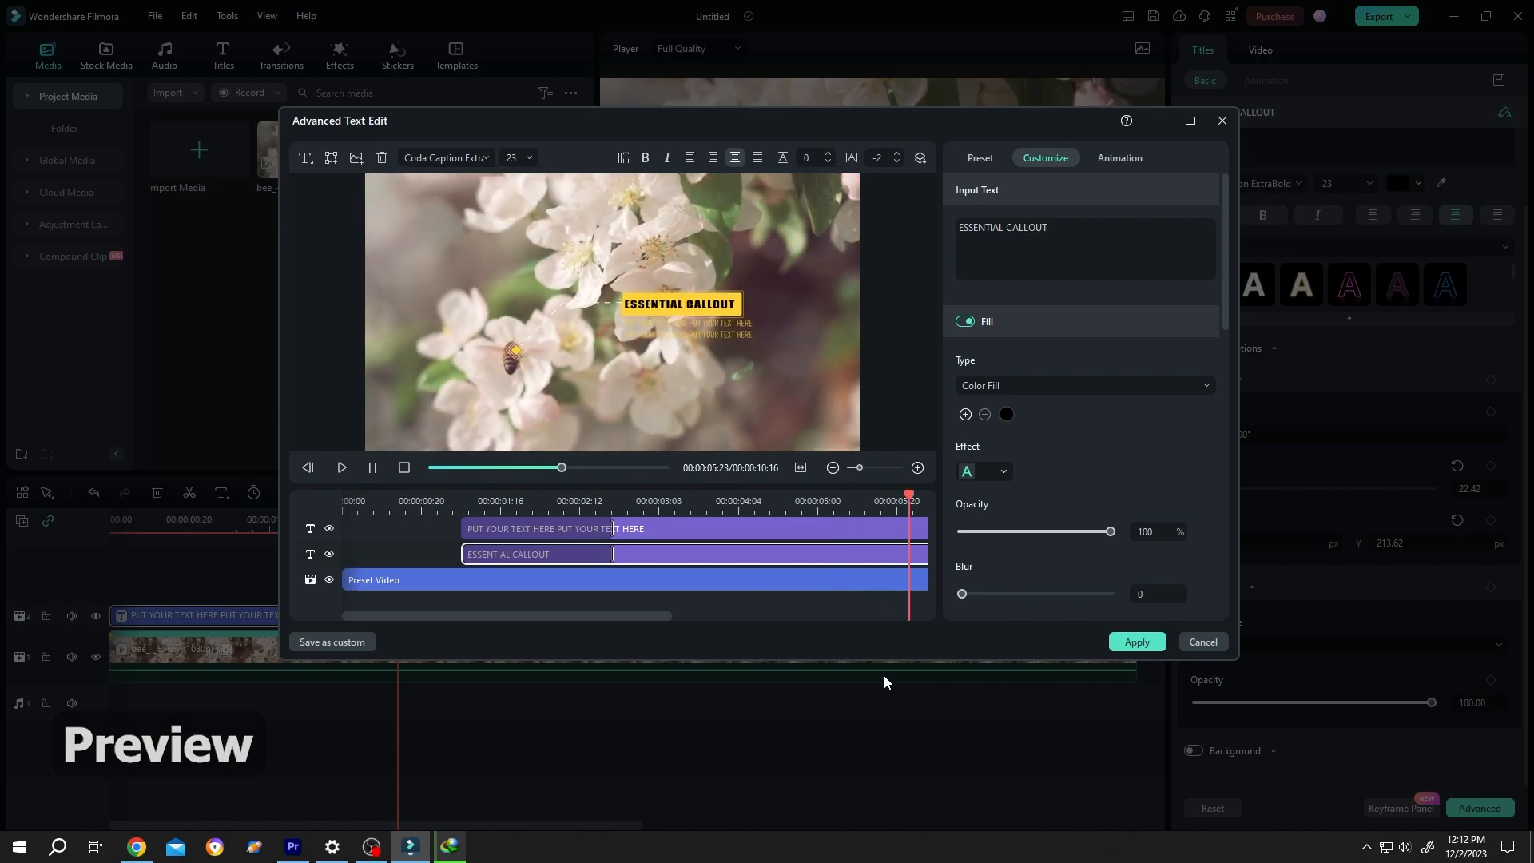
# Step: Place the vertical motorcycle clip on the timeline with Match to Media and switch Motion Tracking on under AI Tools
pyautogui.click(1202, 643)
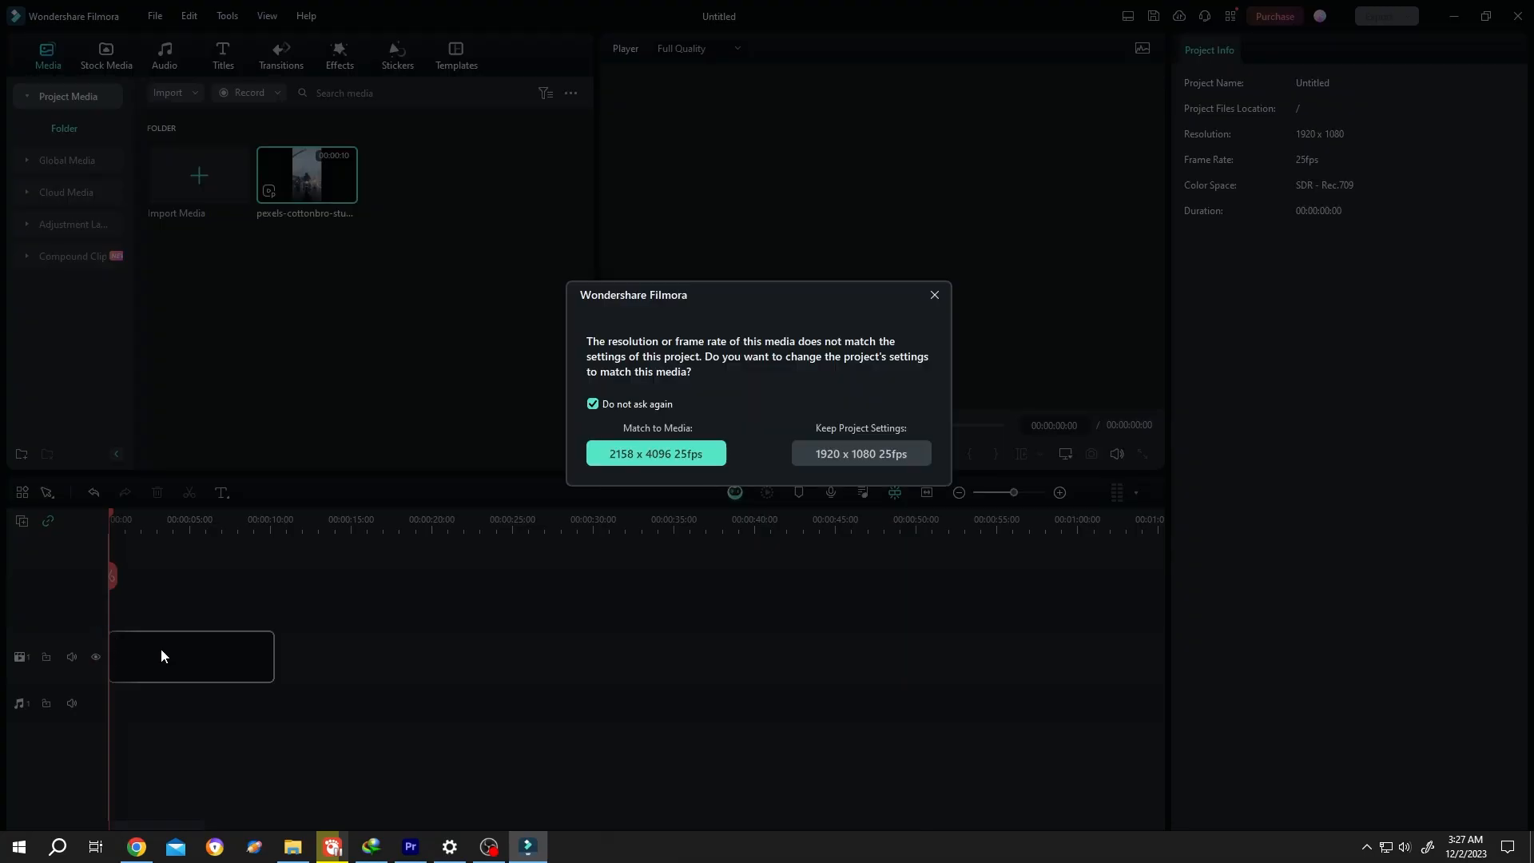
pyautogui.click(860, 457)
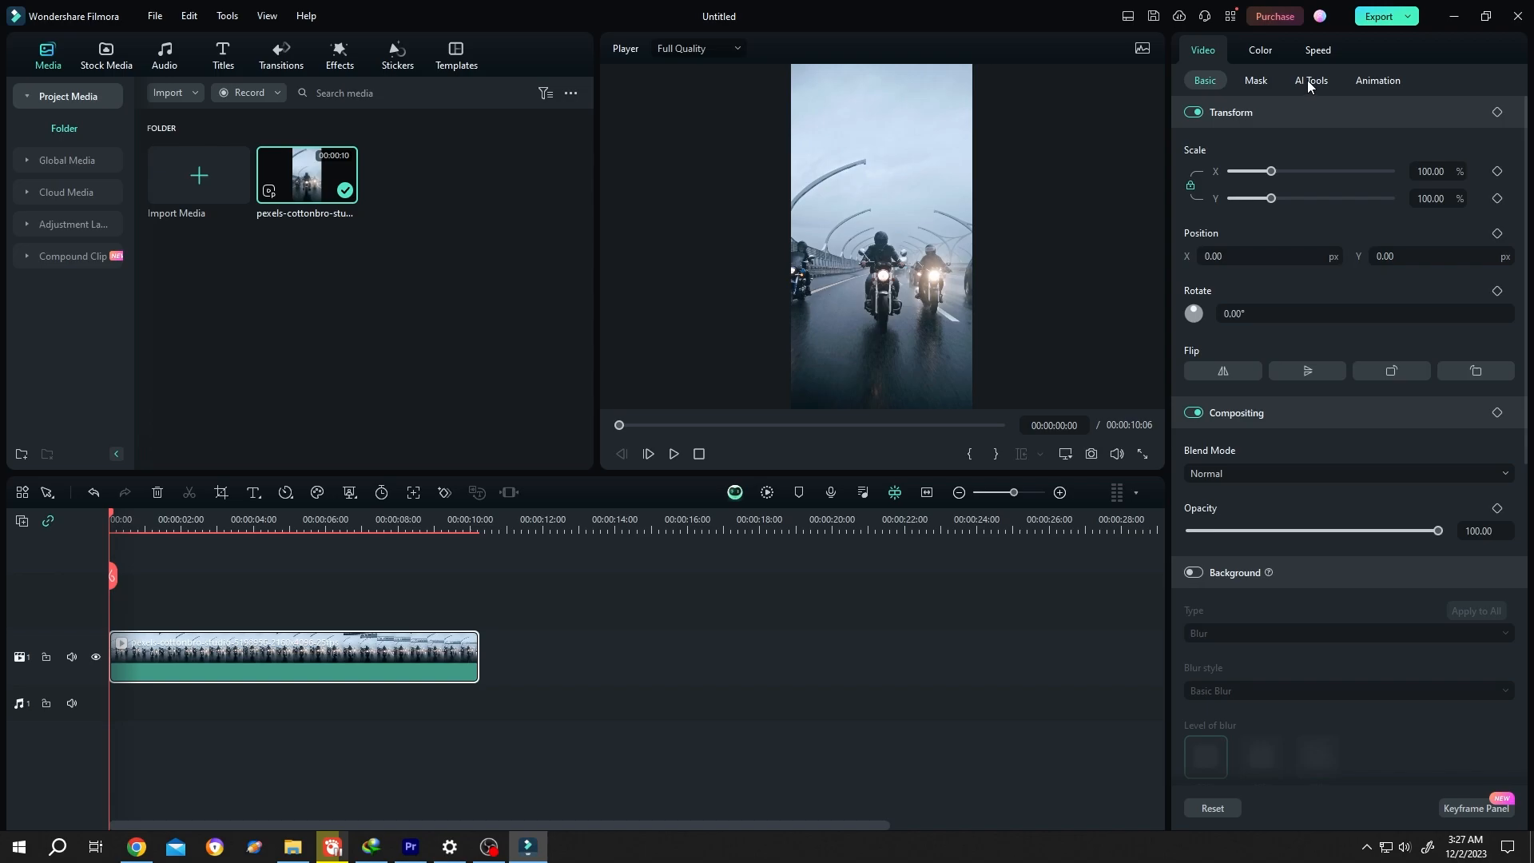
pyautogui.click(1311, 80)
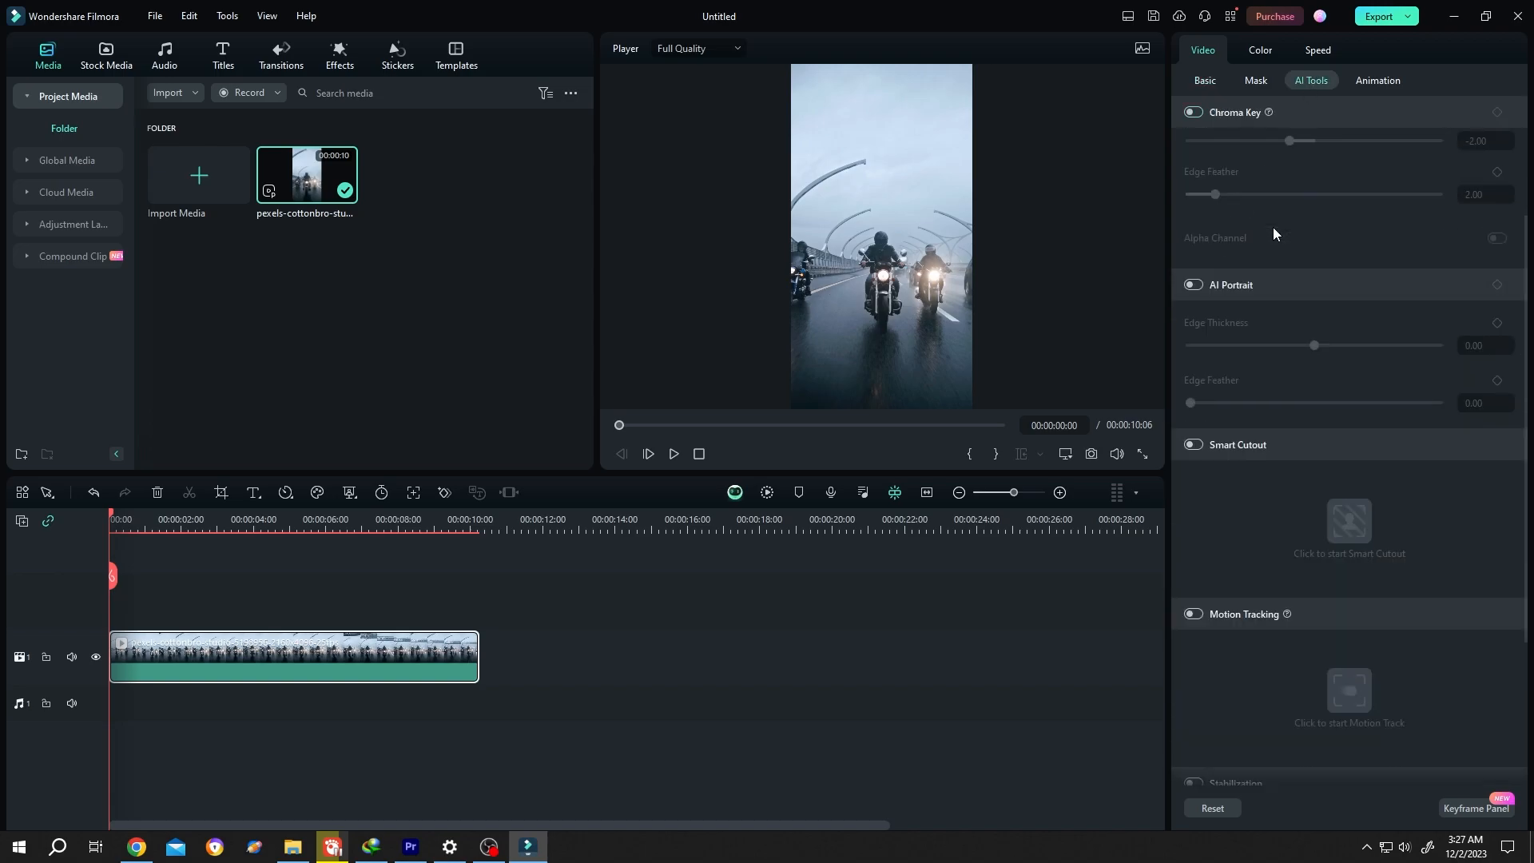
pyautogui.scroll(-3)
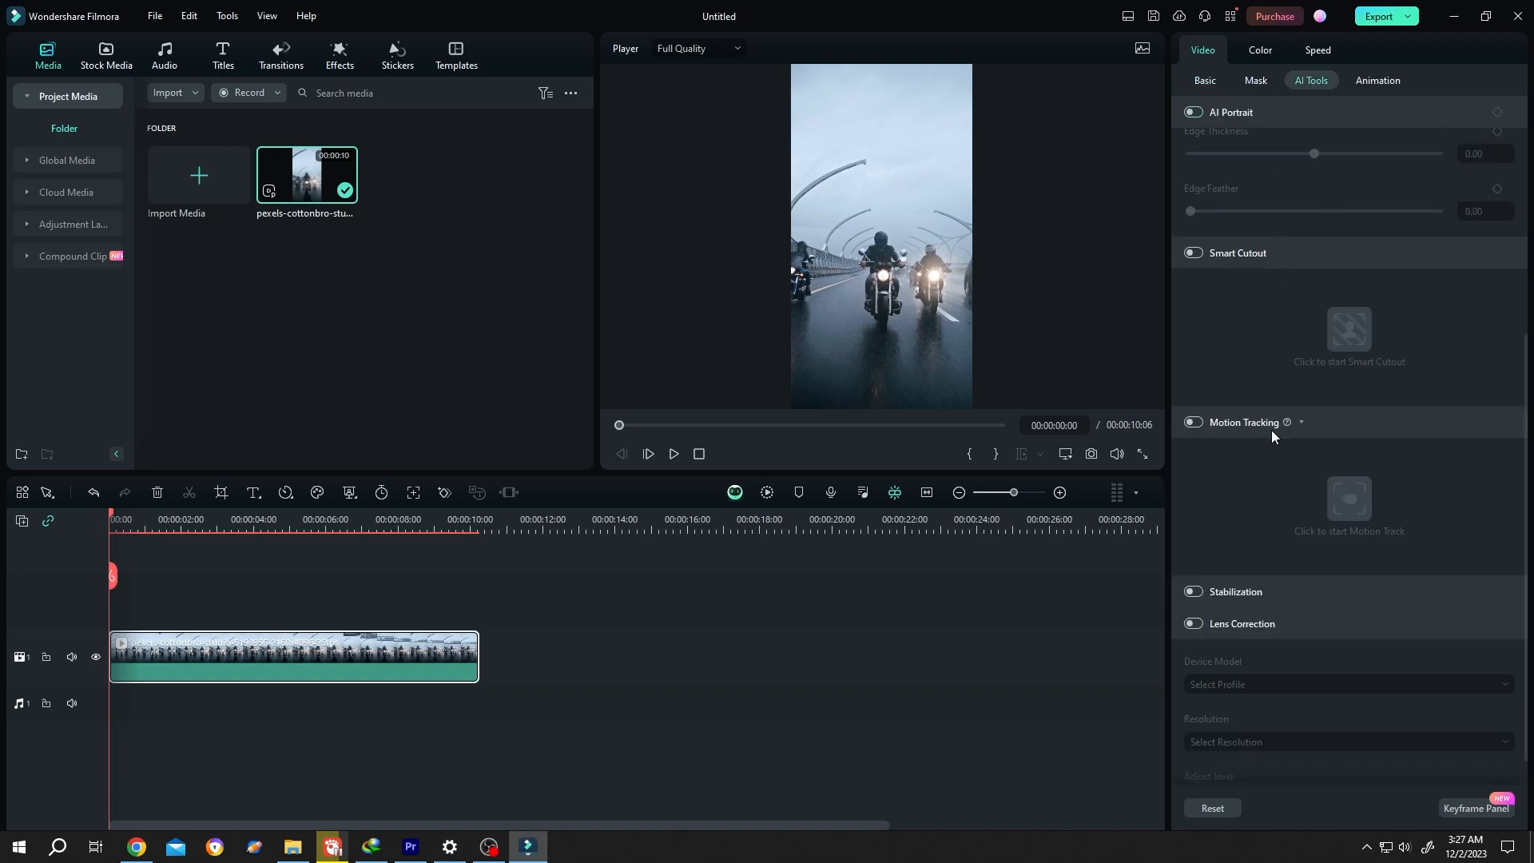
pyautogui.click(1193, 421)
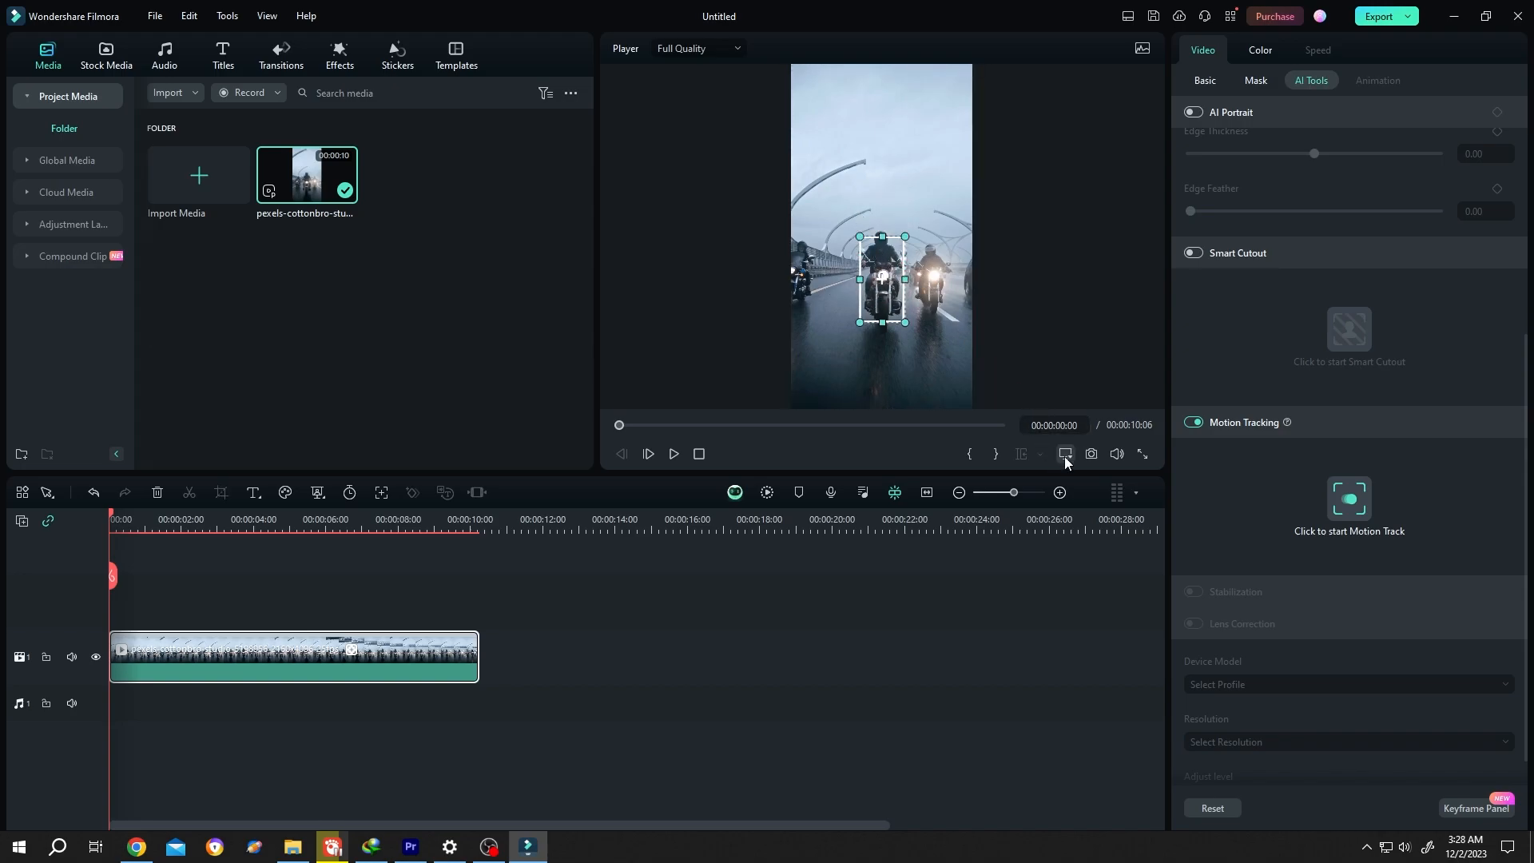
# Step: Zoom the player, turn off Canvas Snapping, fit the tracking box on the front headlight and run the motion track
pyautogui.click(1065, 452)
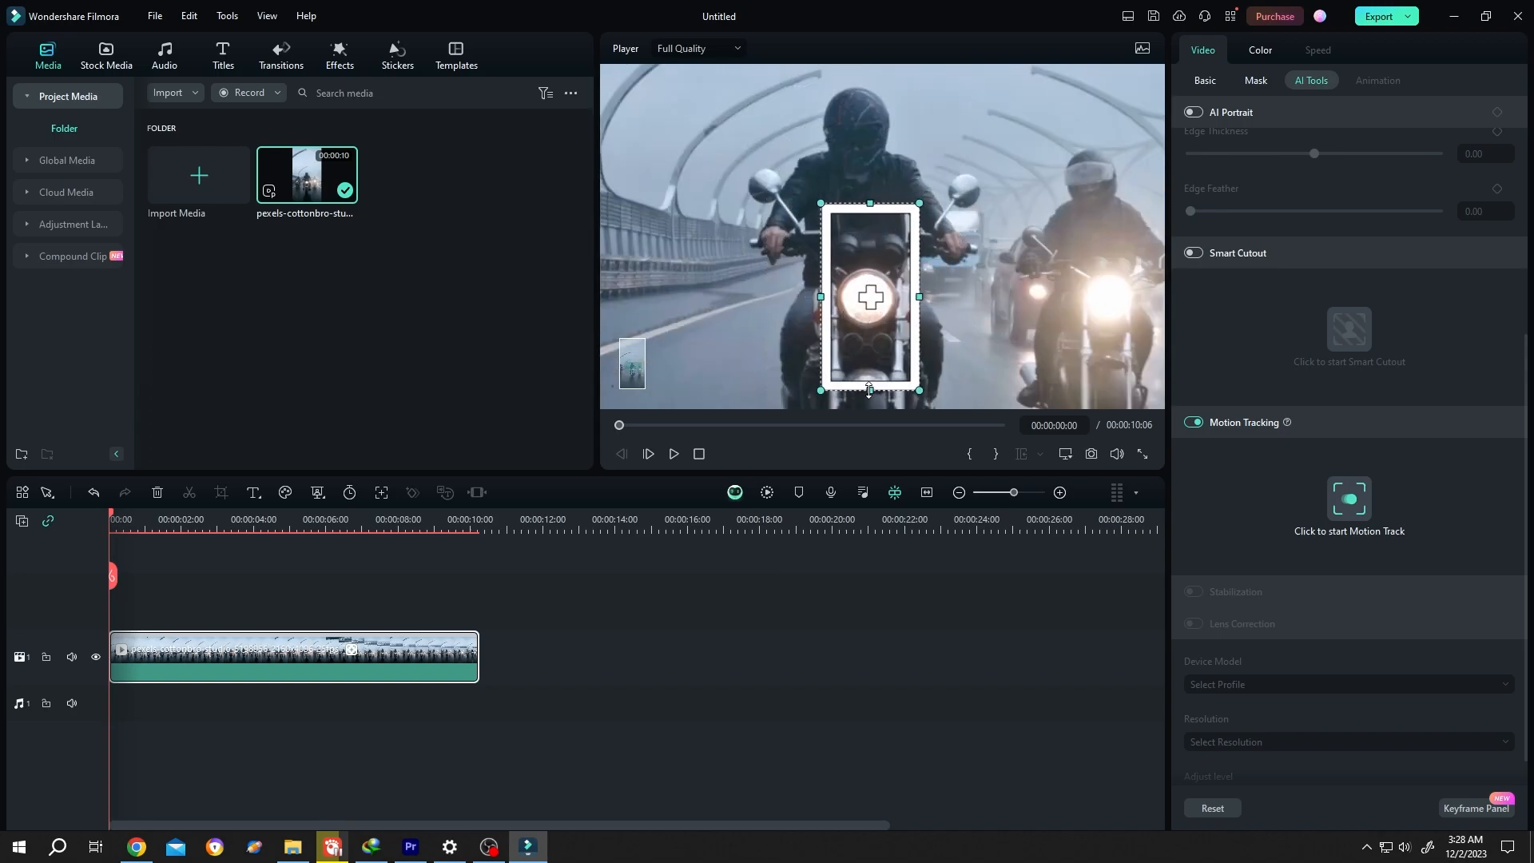
pyautogui.rightClick(871, 299)
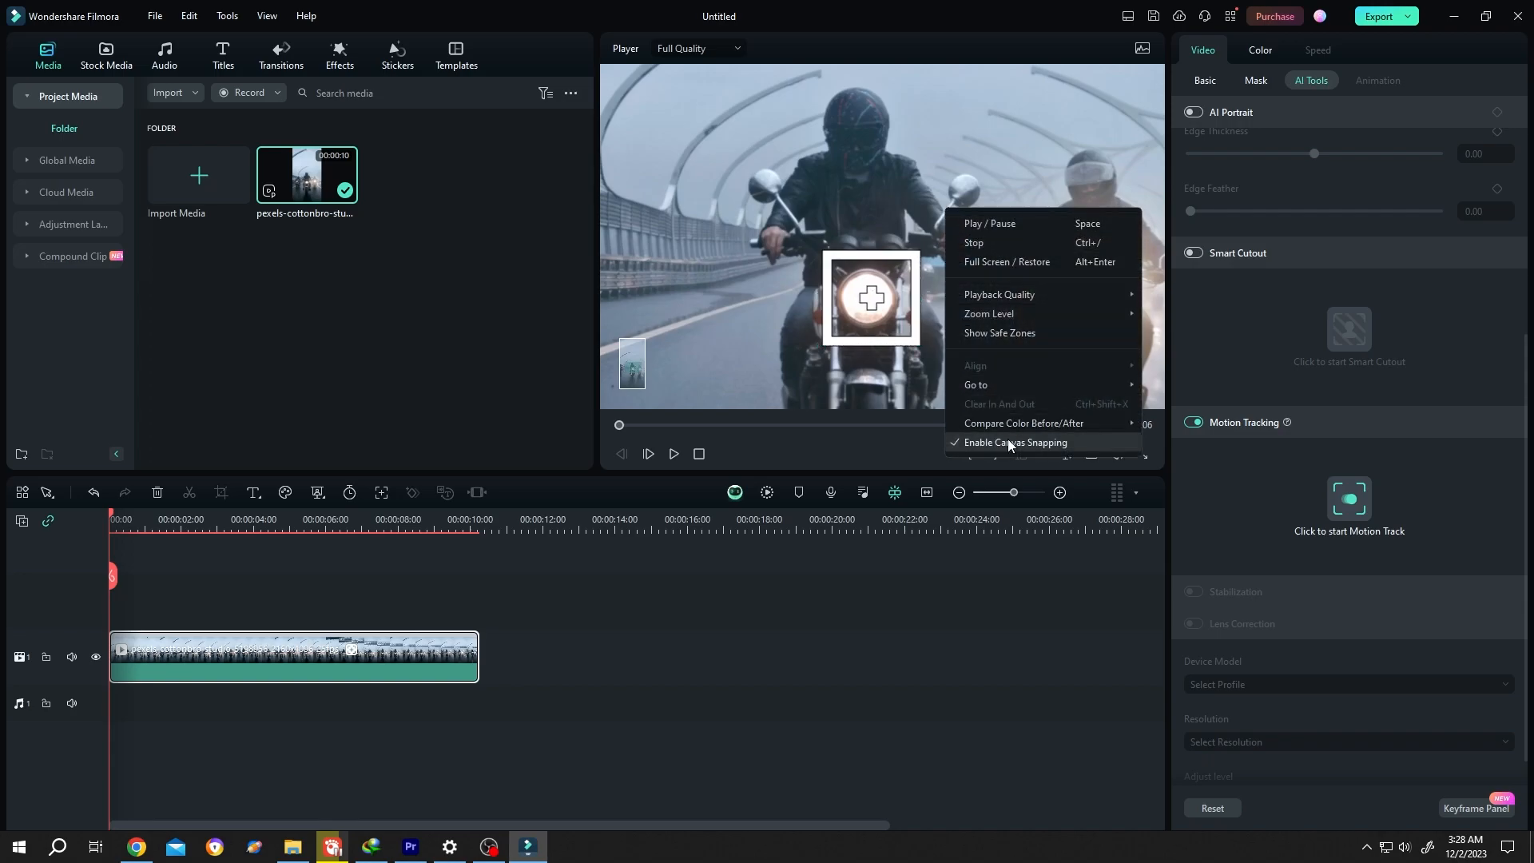
pyautogui.click(1016, 443)
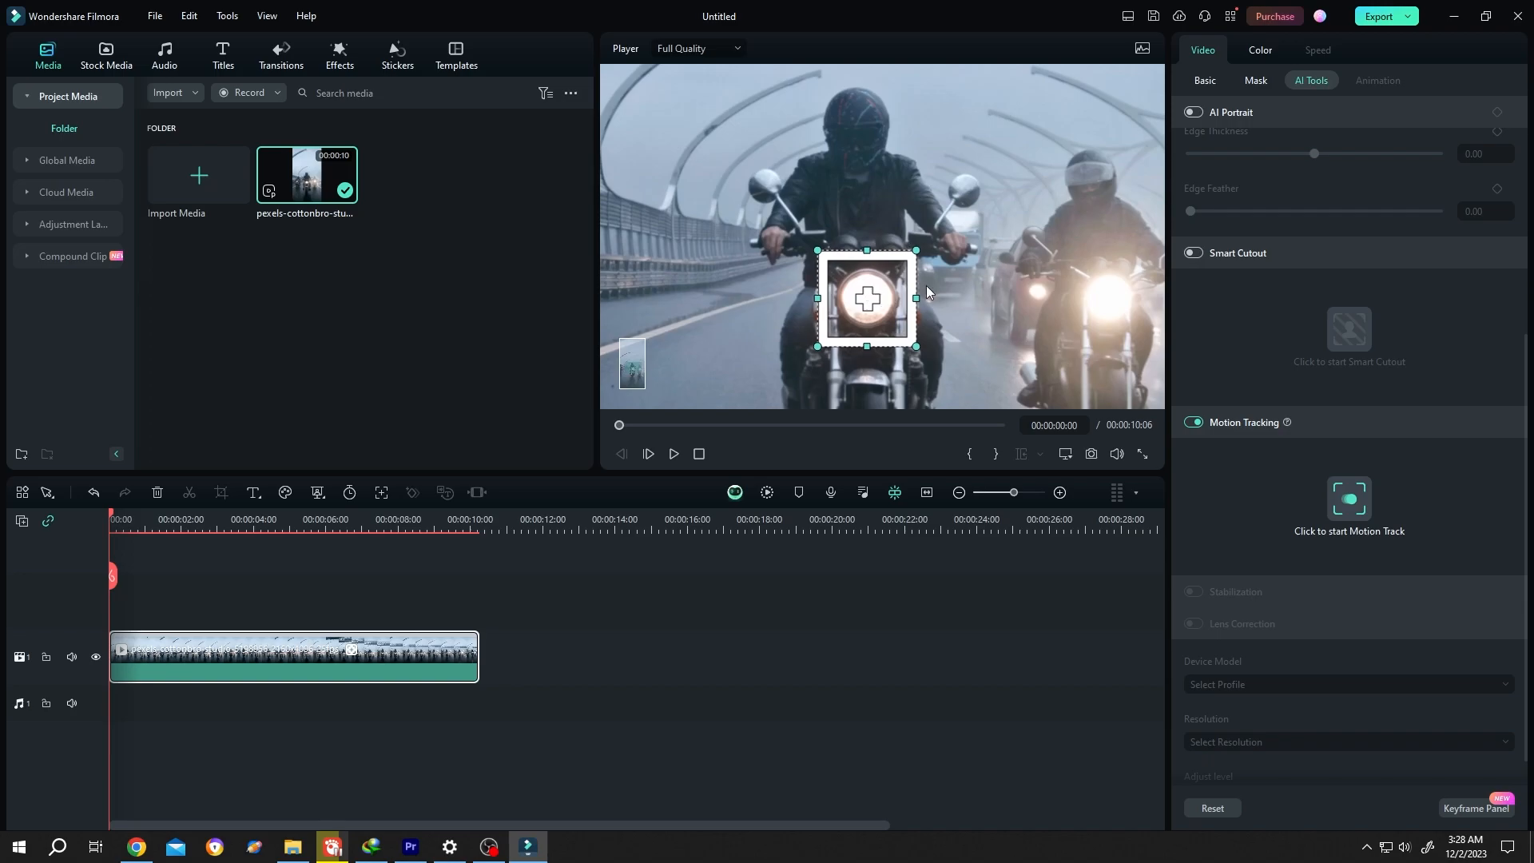
pyautogui.click(1349, 497)
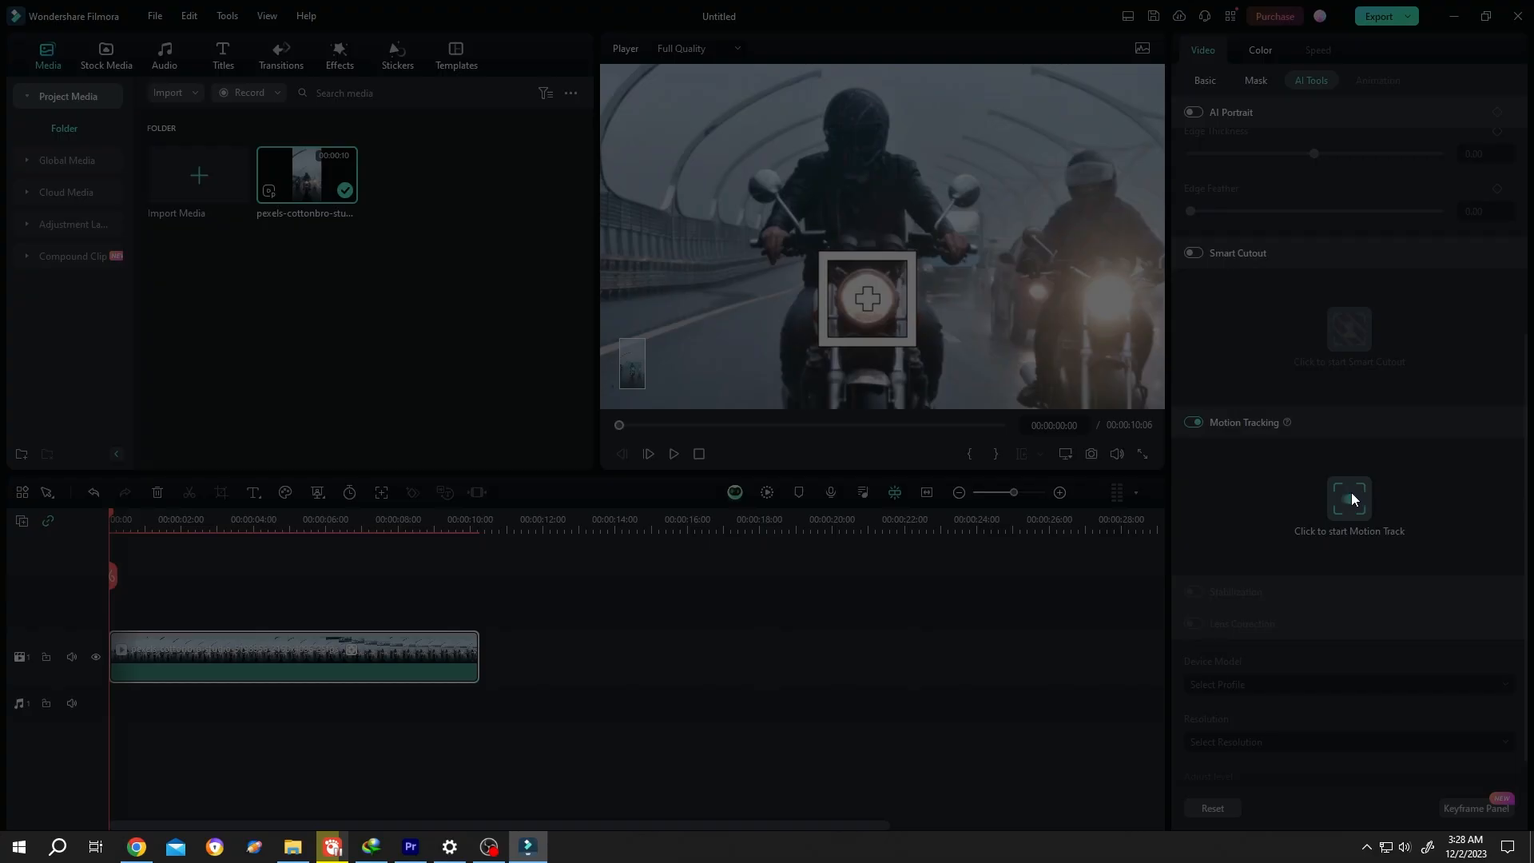
pyautogui.click(1349, 499)
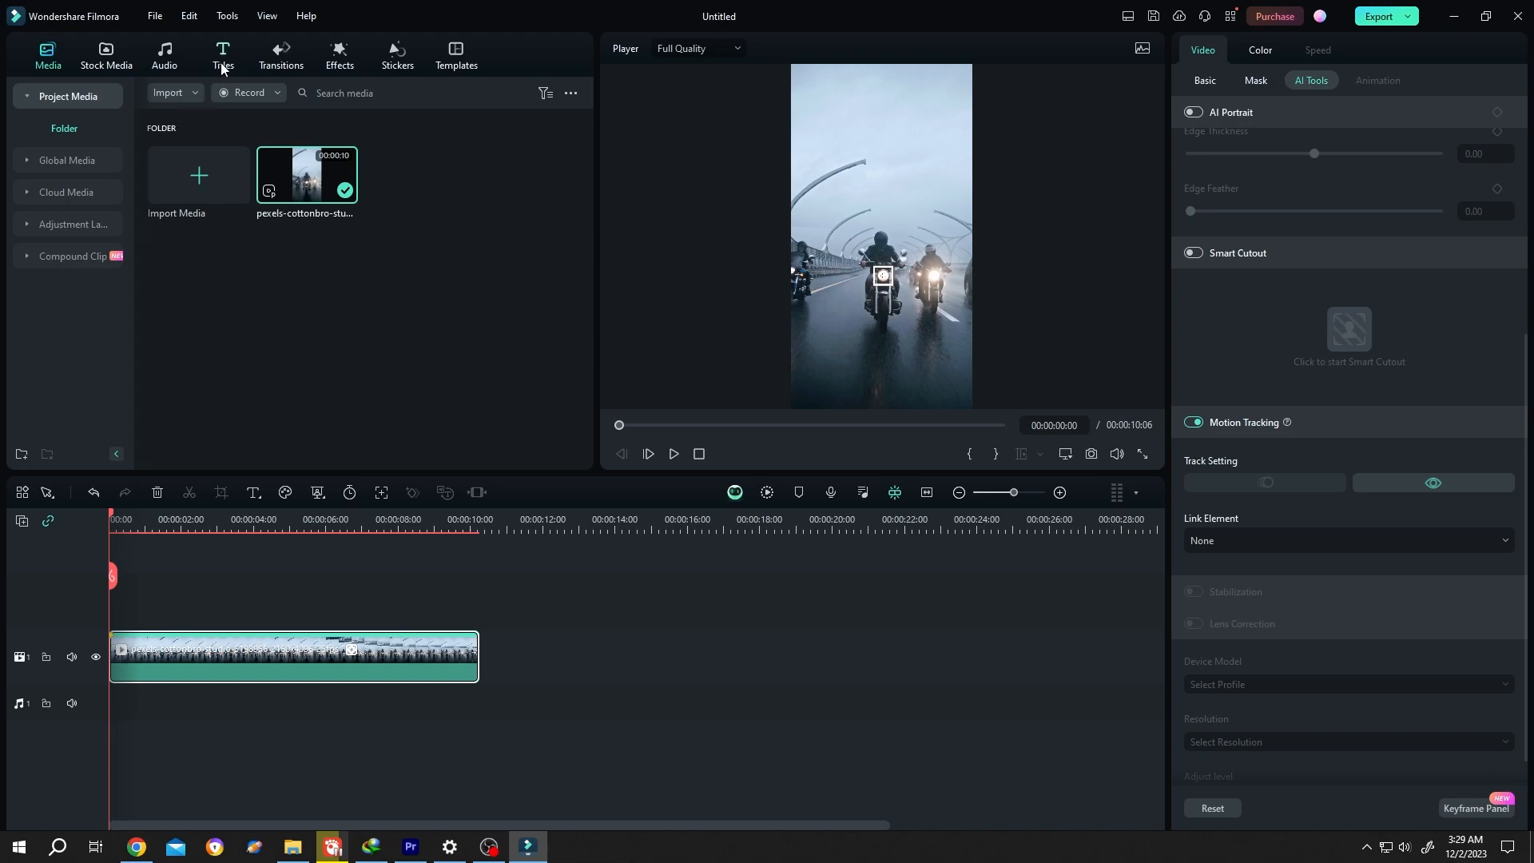
# Step: Search the Titles library for a callout and add Callout 1 on a track above the clip
pyautogui.click(223, 54)
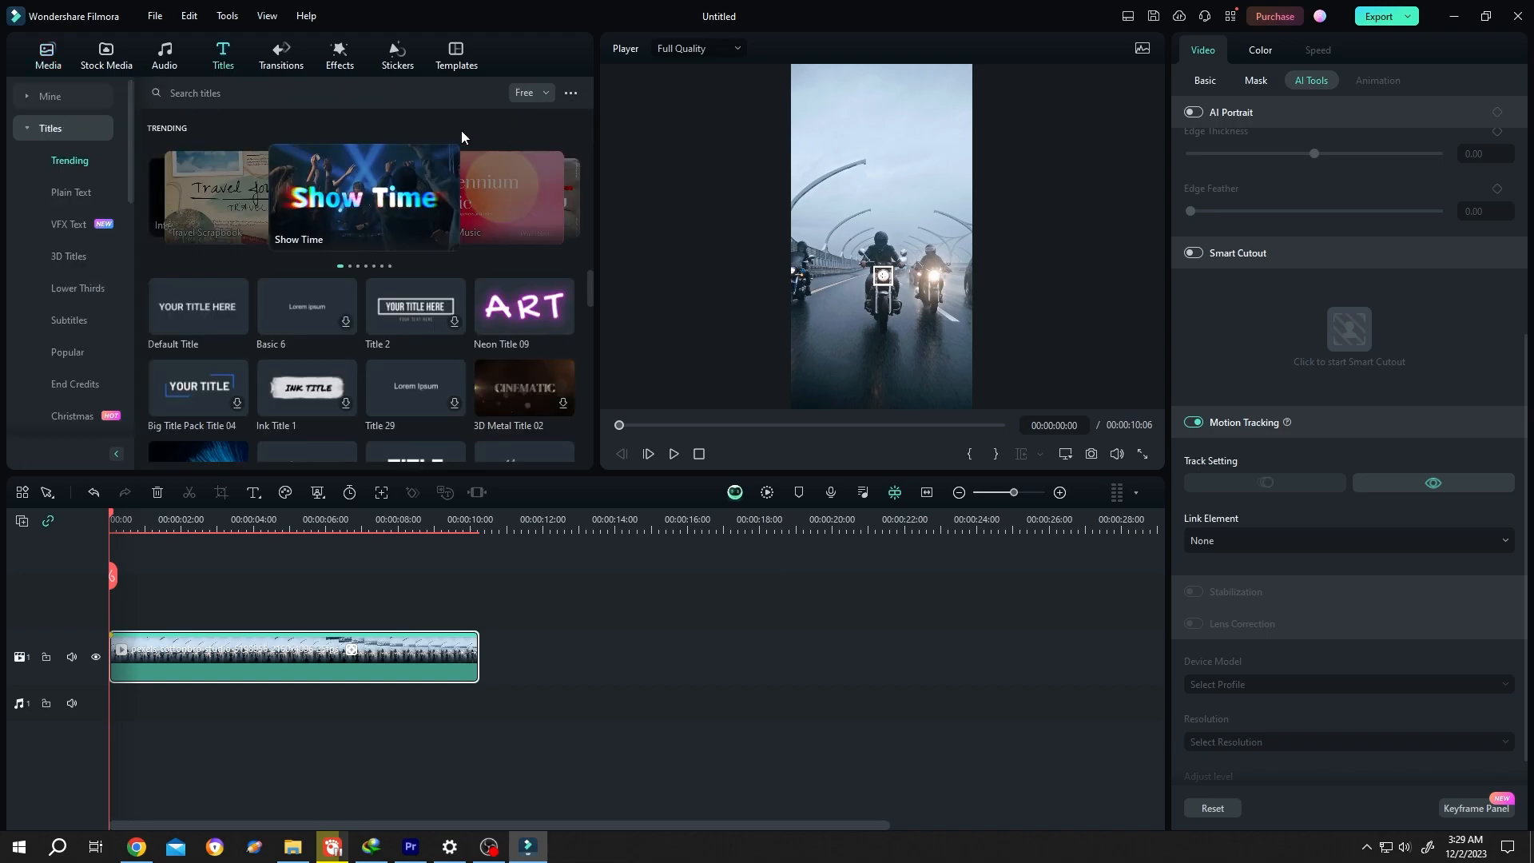
pyautogui.write('cat')
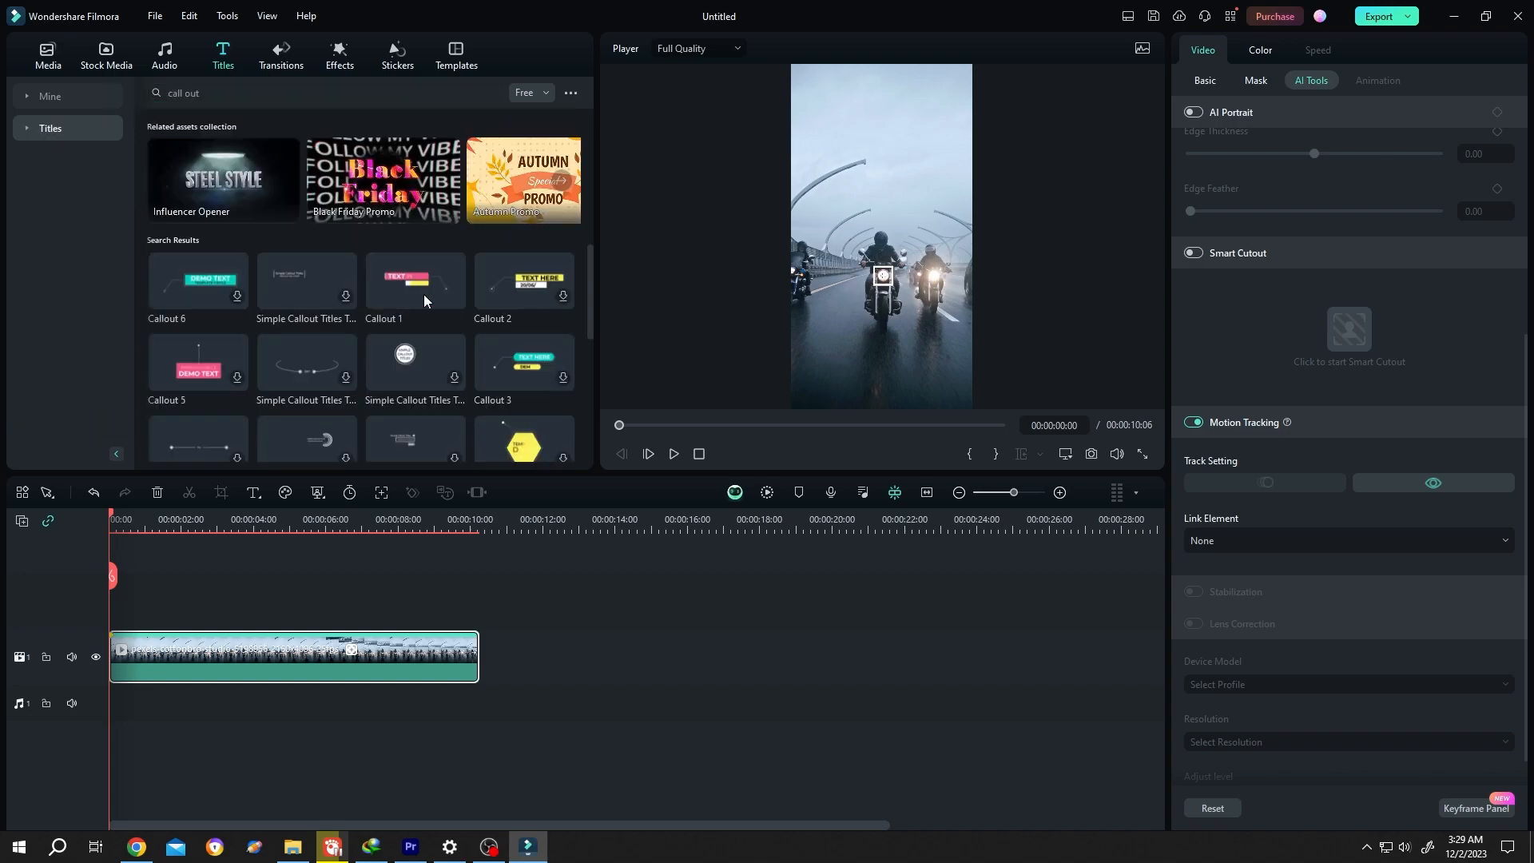
pyautogui.click(416, 280)
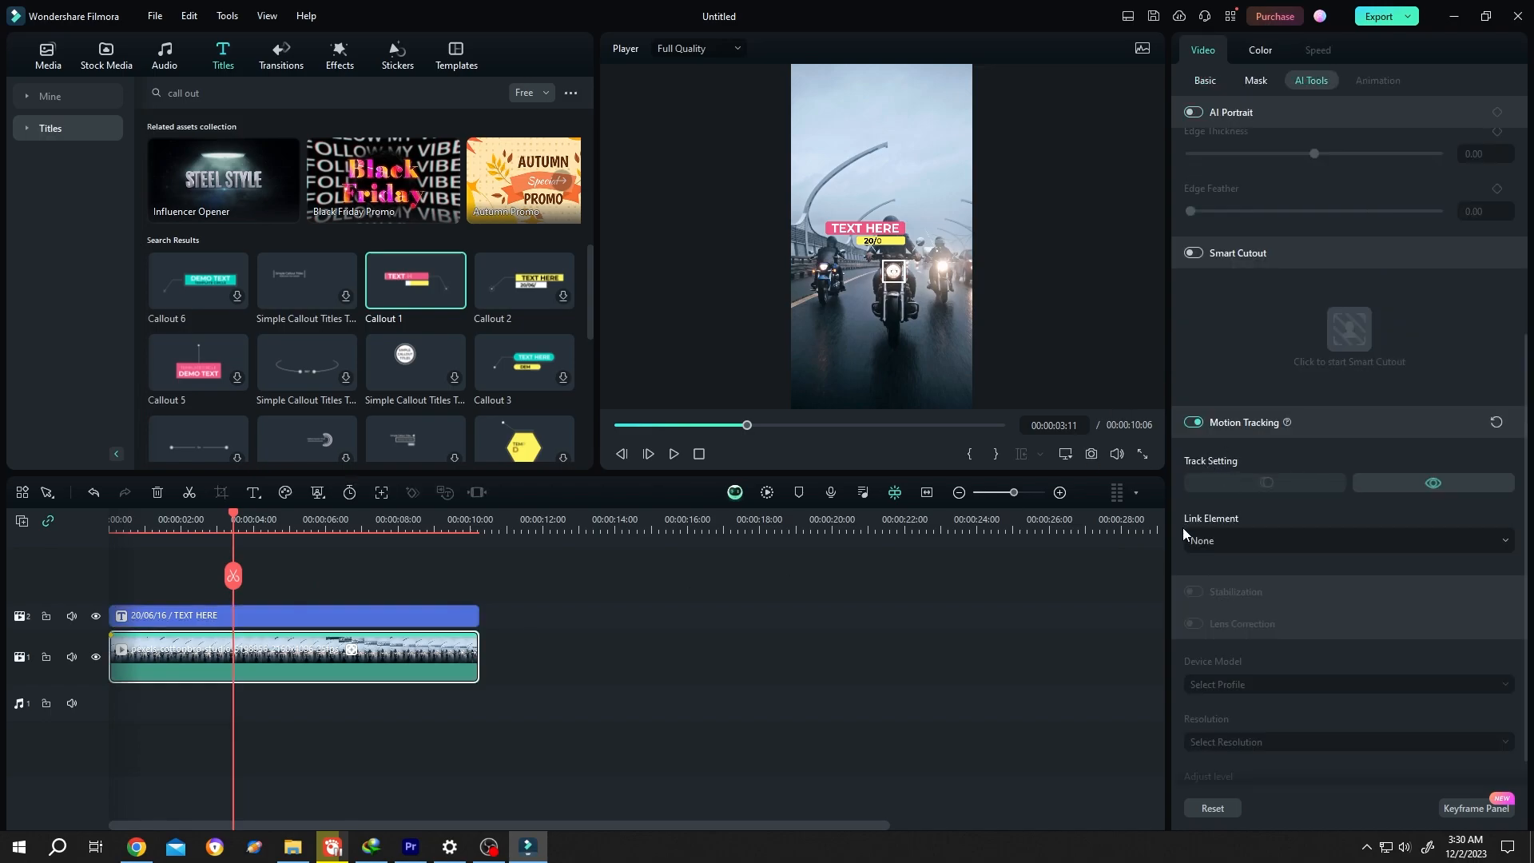
# Step: Link Callout 1 to the headlight track via the Link Element dropdown
pyautogui.click(1345, 540)
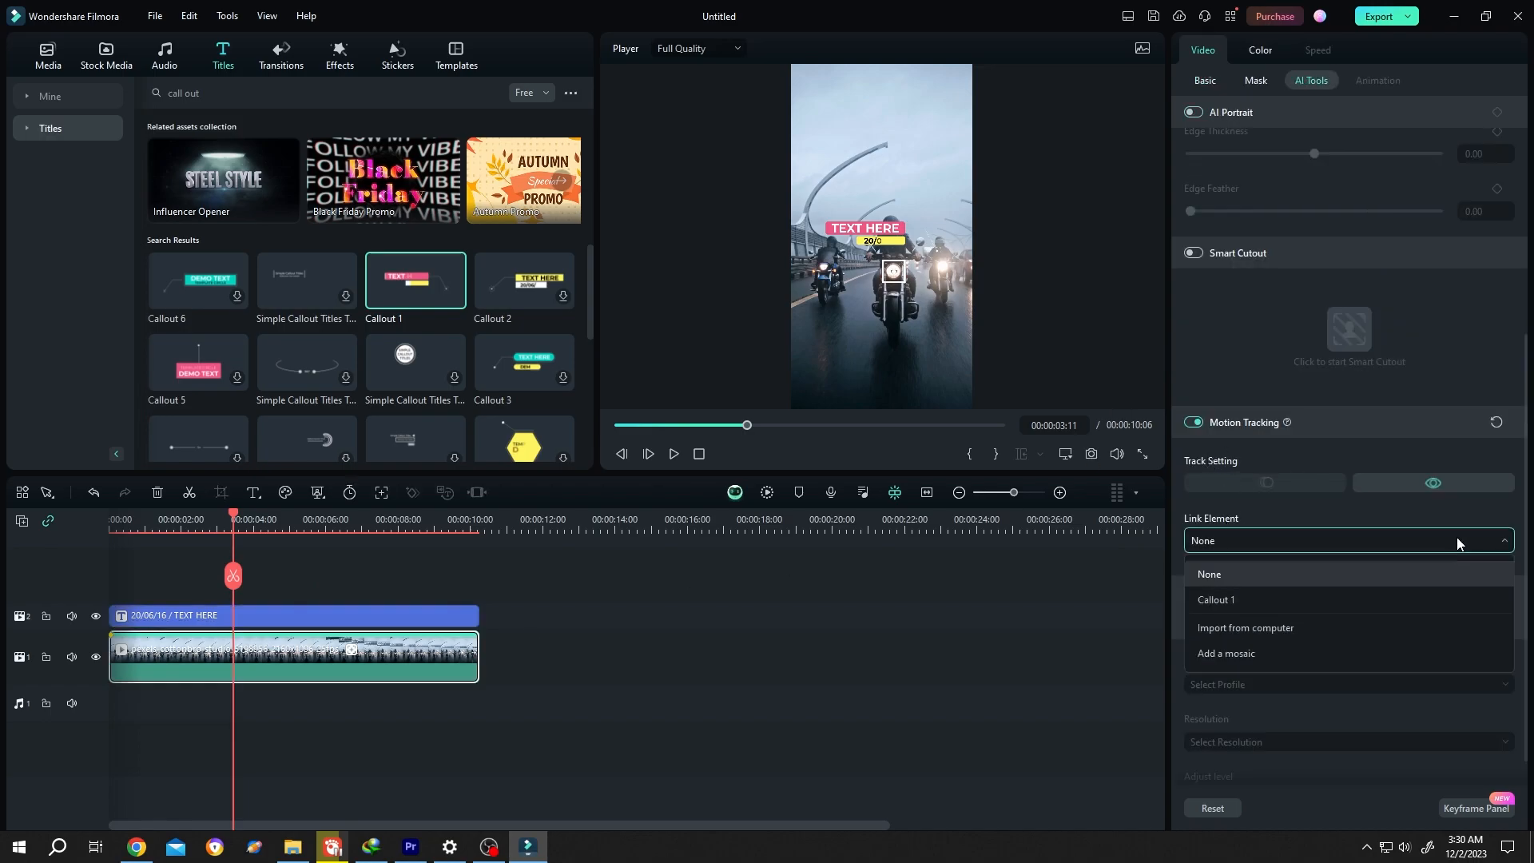
pyautogui.moveTo(1283, 604)
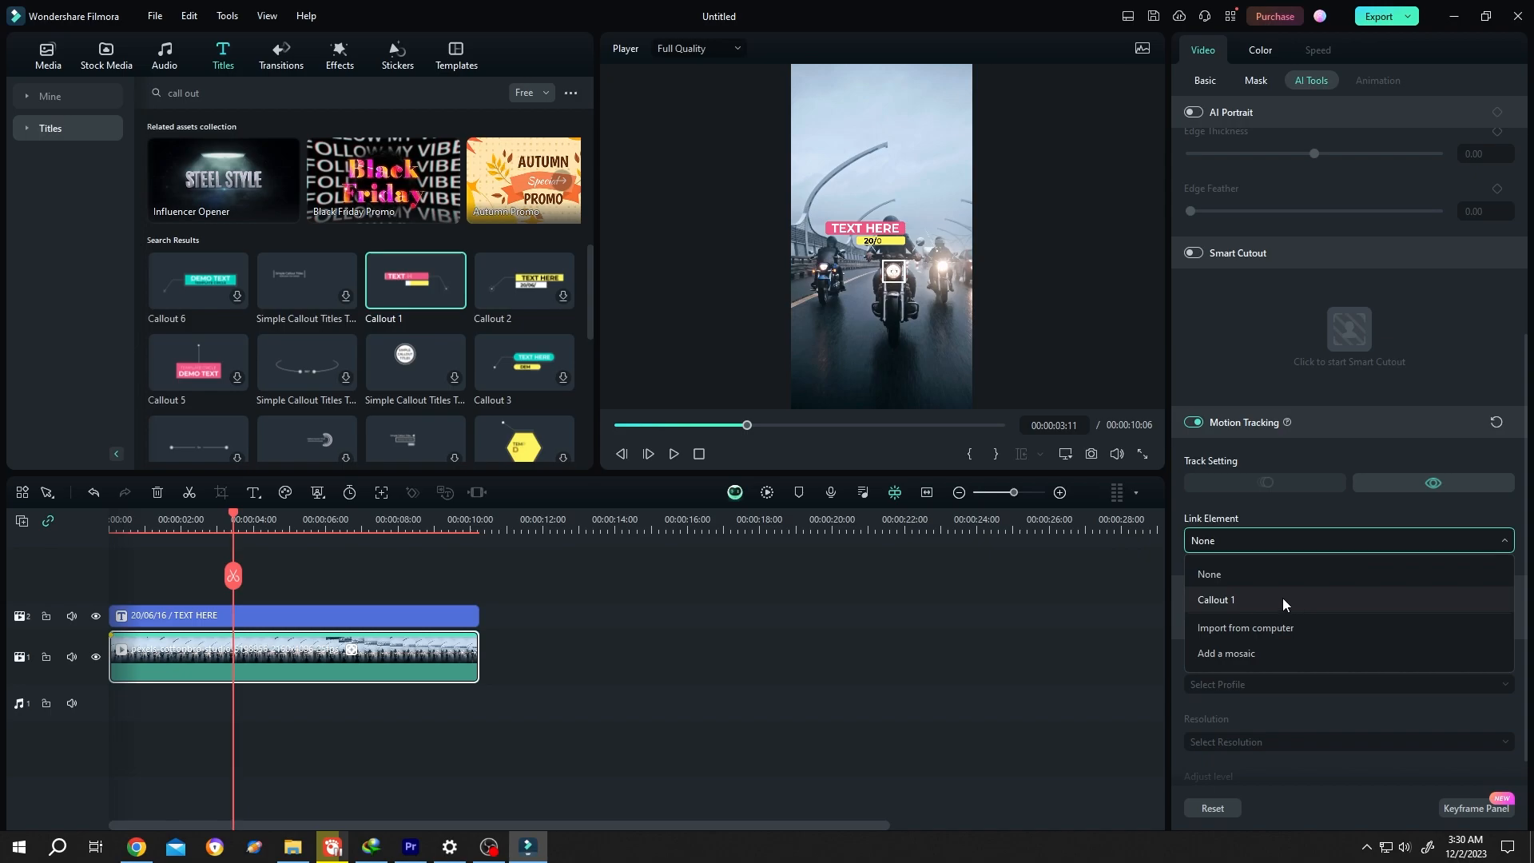
pyautogui.click(1218, 599)
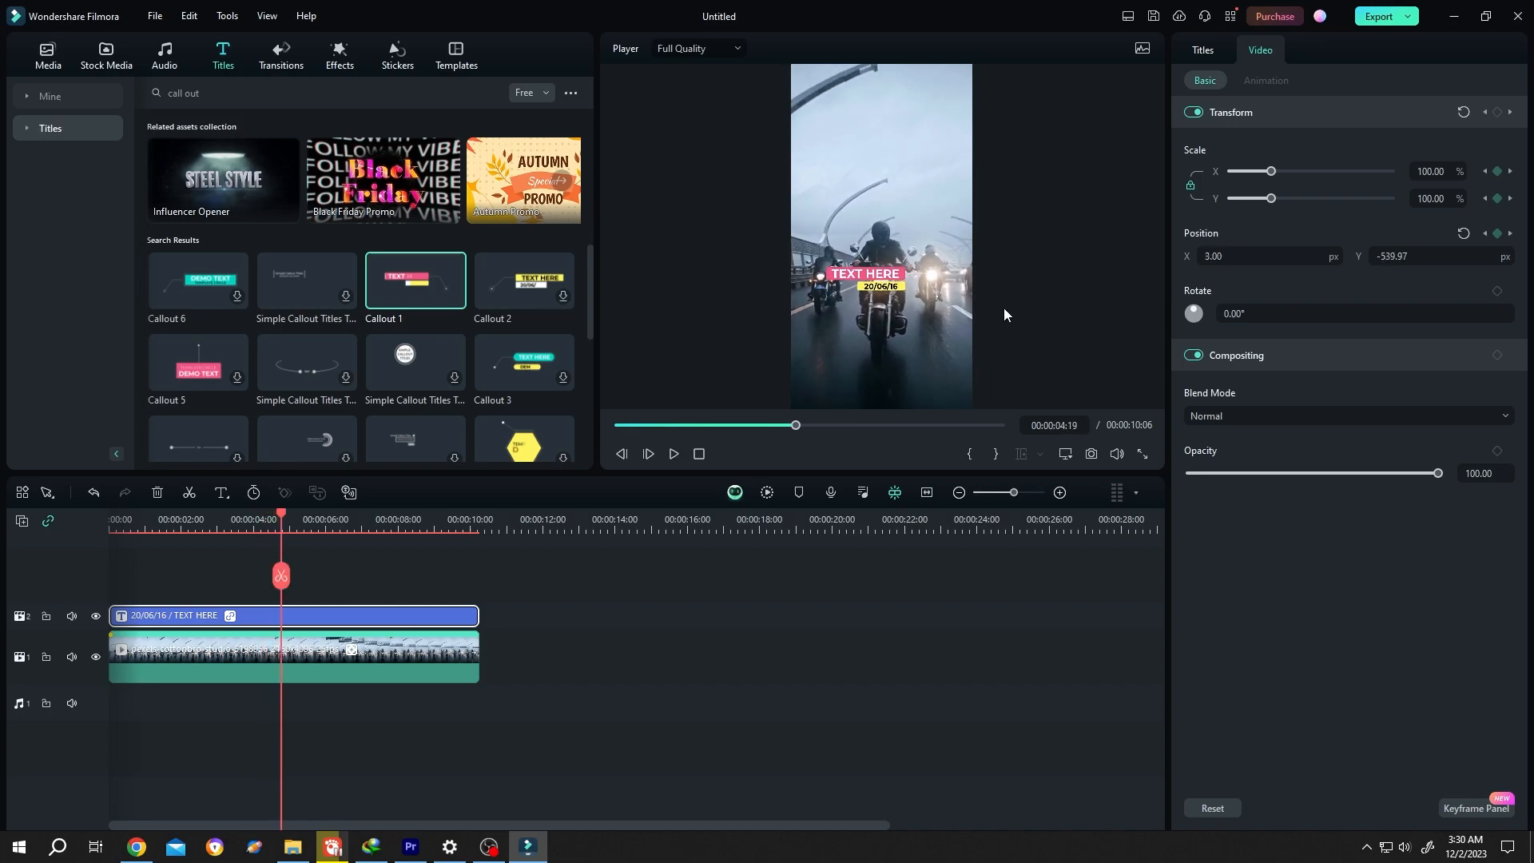
pyautogui.moveTo(937, 300)
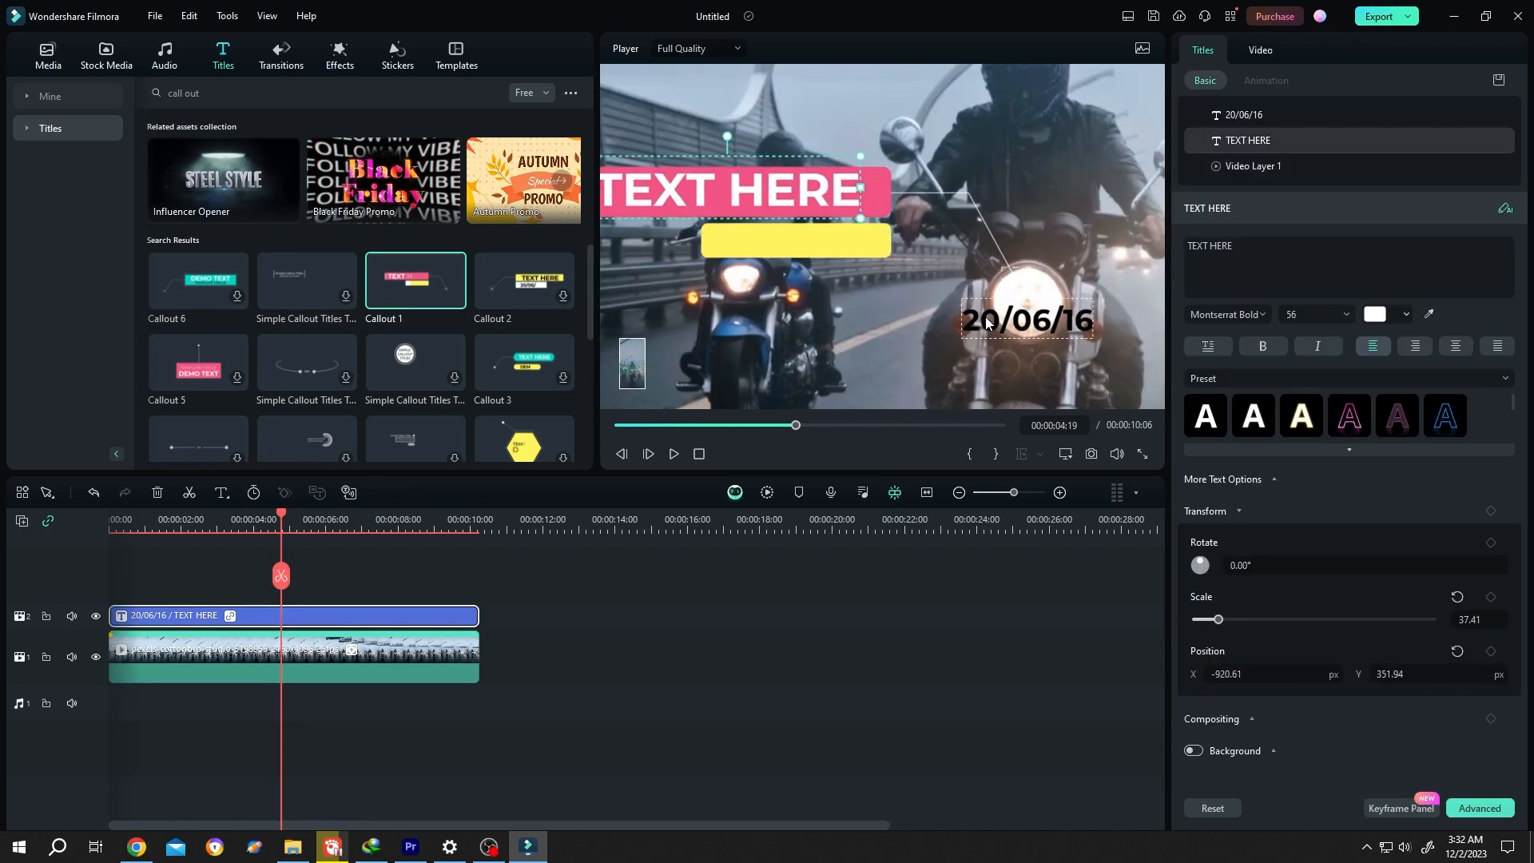
# Step: Move the callout's 20/06/16 date layer into its yellow bar under TEXT HERE
pyautogui.click(1243, 115)
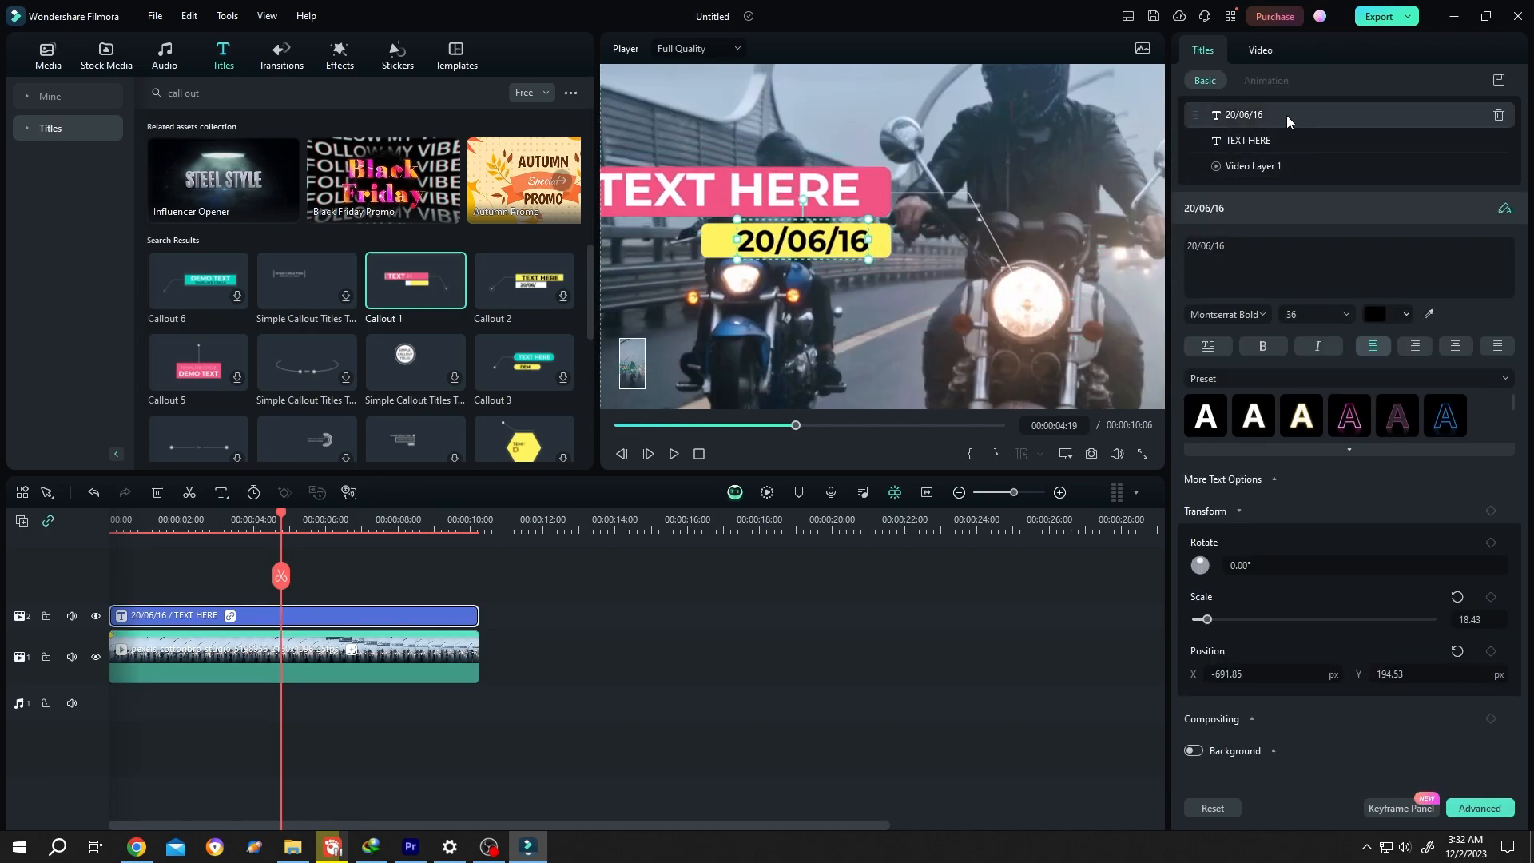
pyautogui.click(1248, 141)
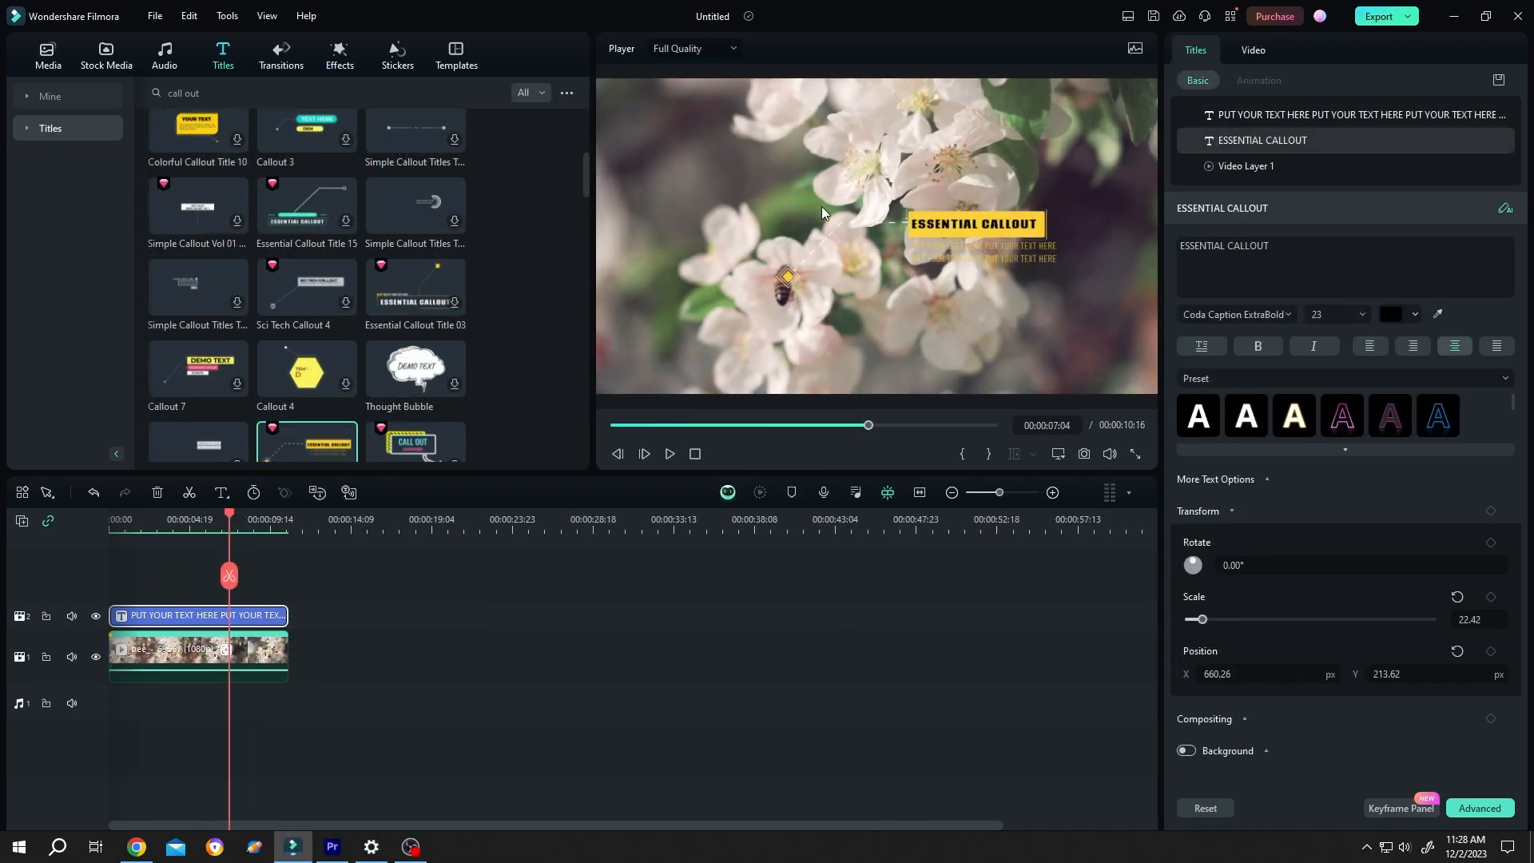
pyautogui.moveTo(863, 315)
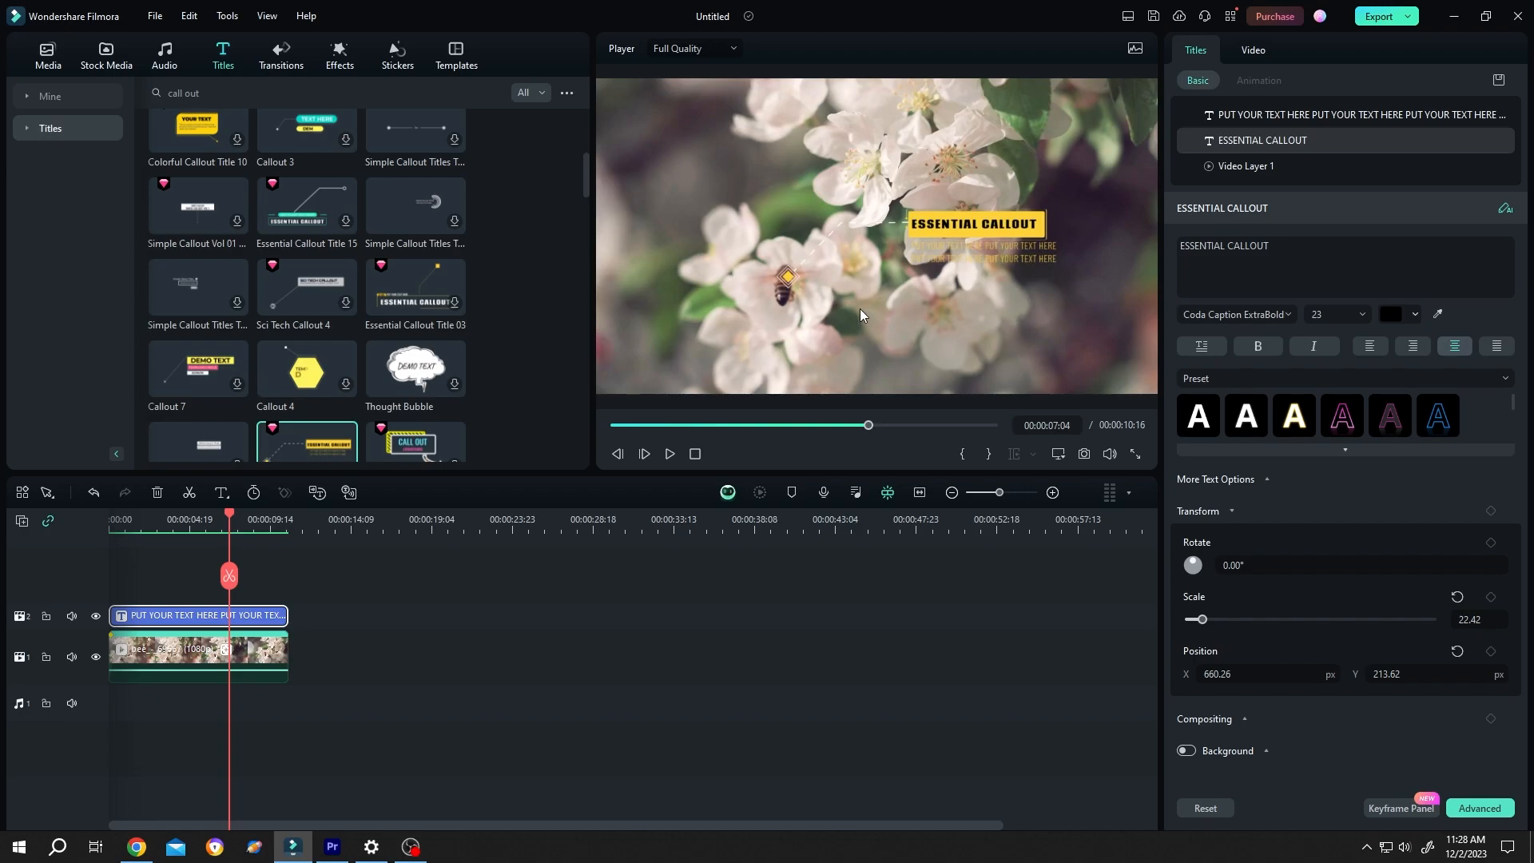
pyautogui.moveTo(825, 248)
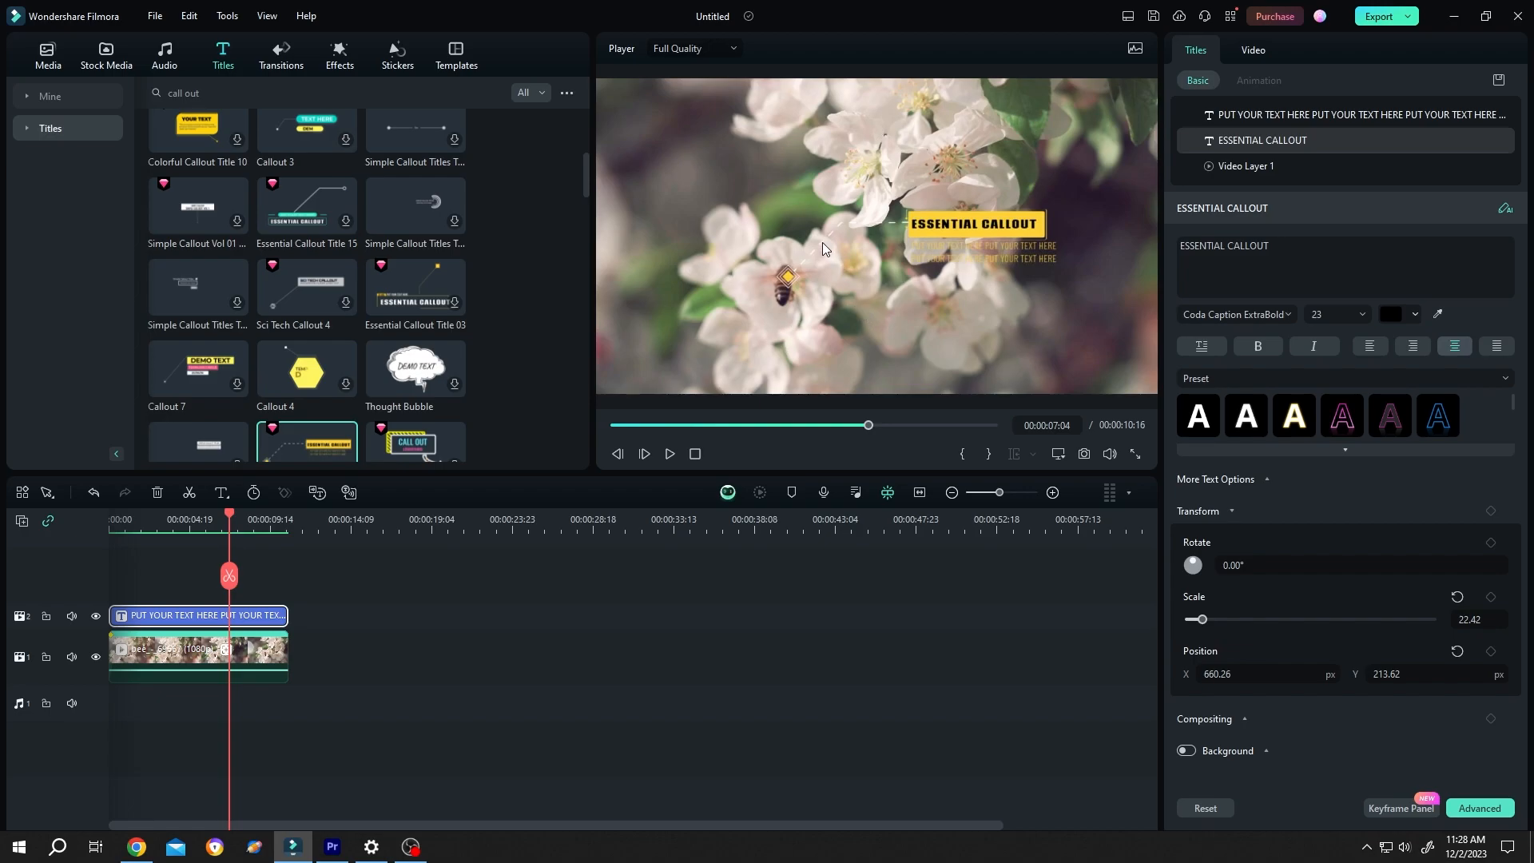
pyautogui.click(1245, 164)
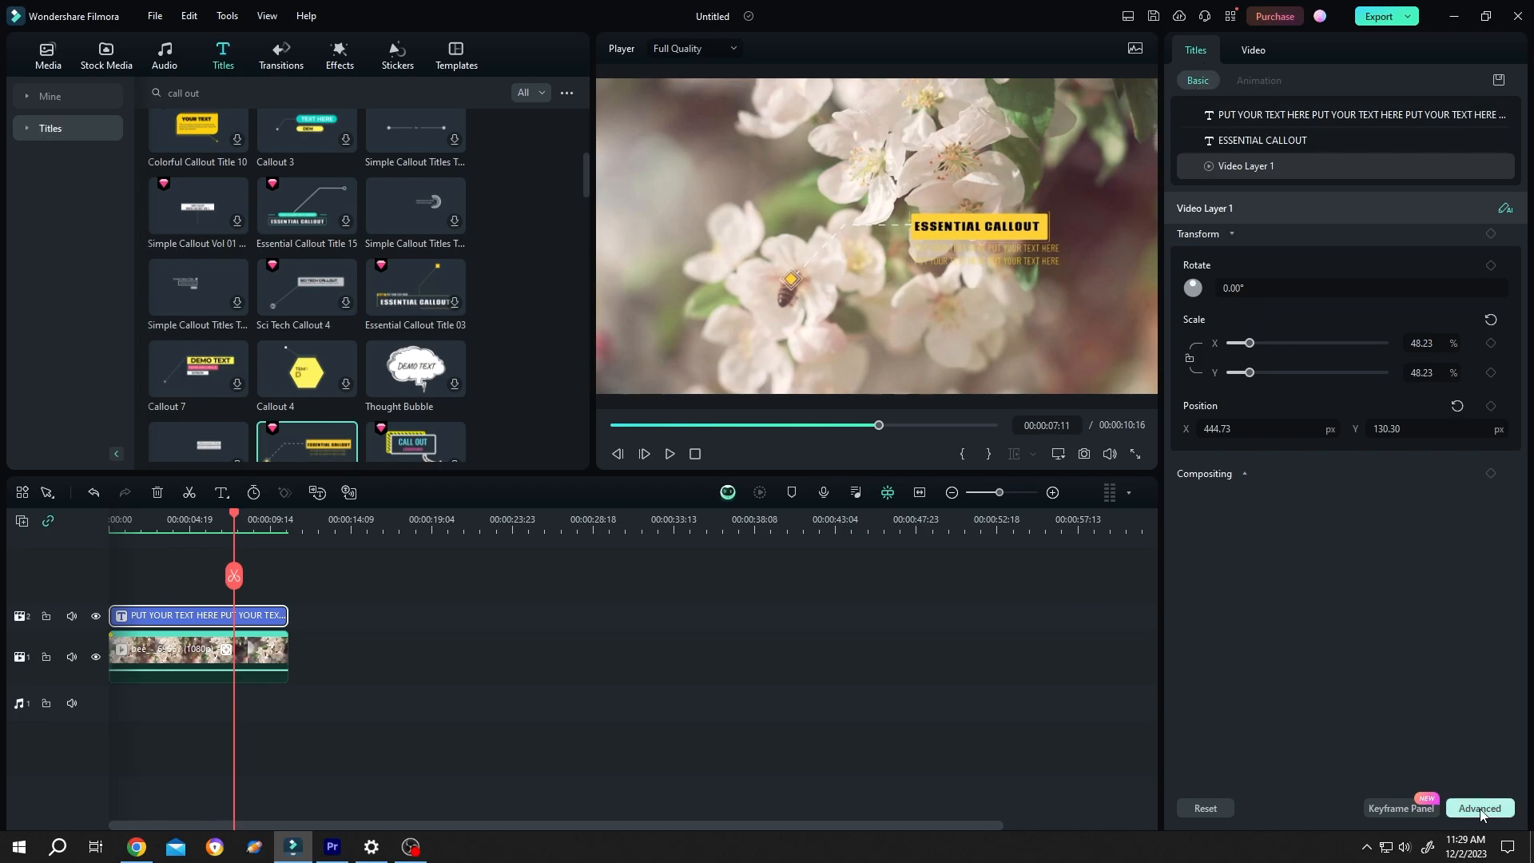
pyautogui.click(1478, 807)
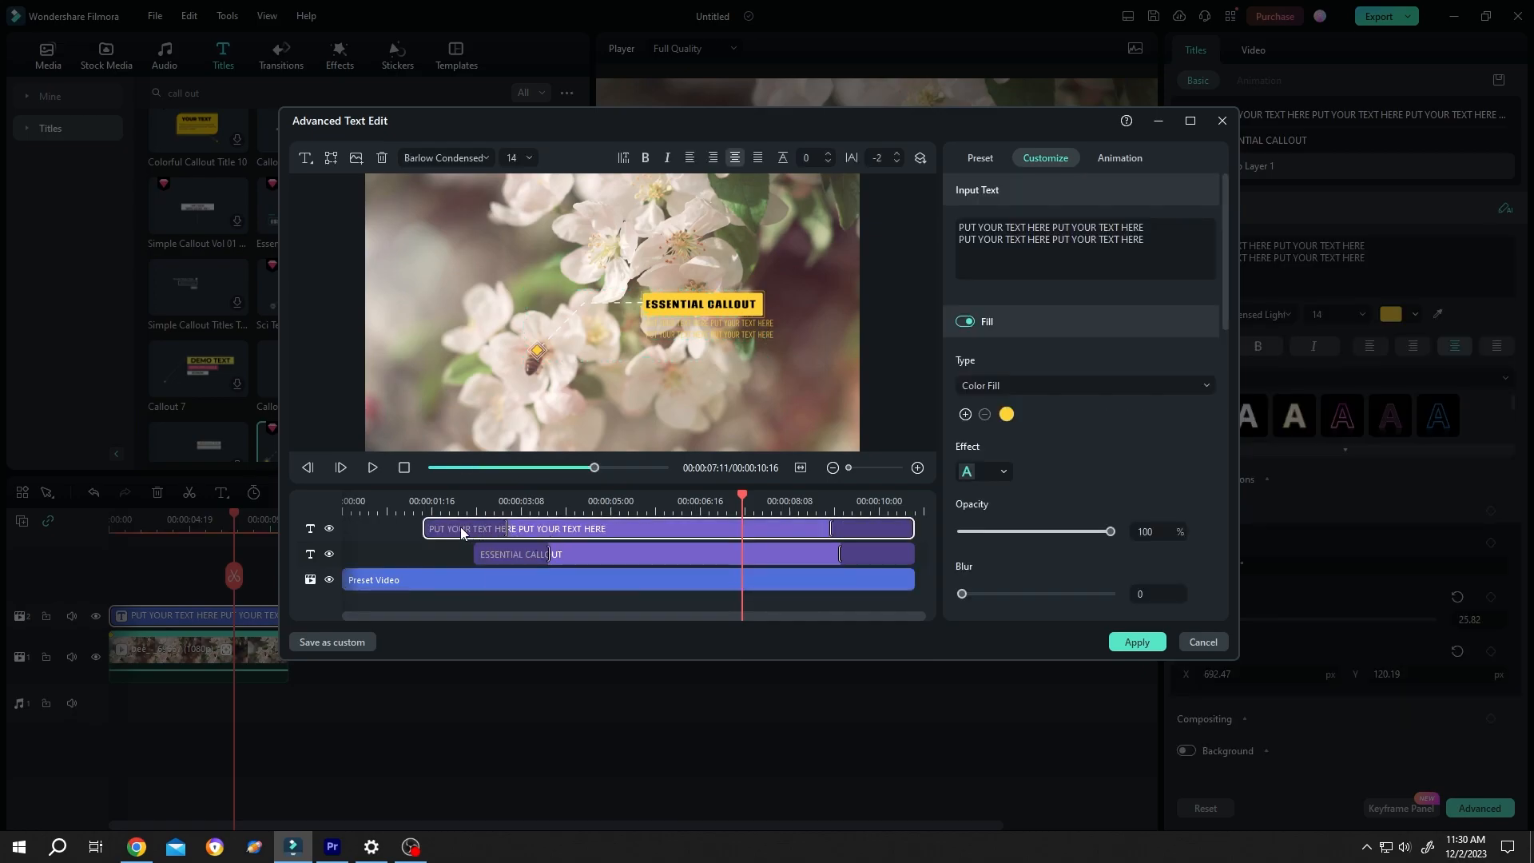
pyautogui.click(513, 555)
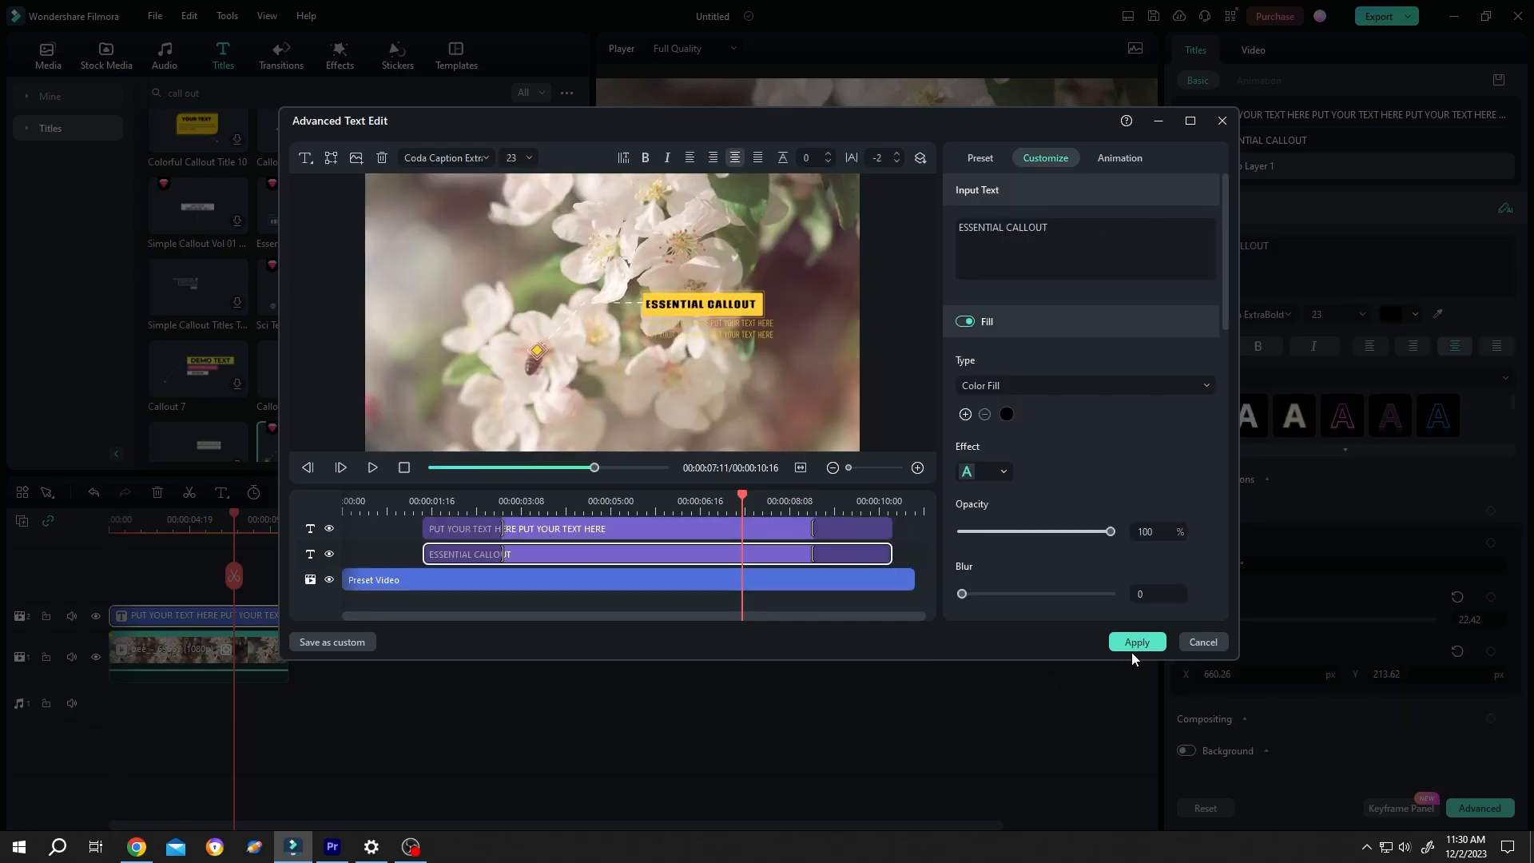
pyautogui.click(1135, 642)
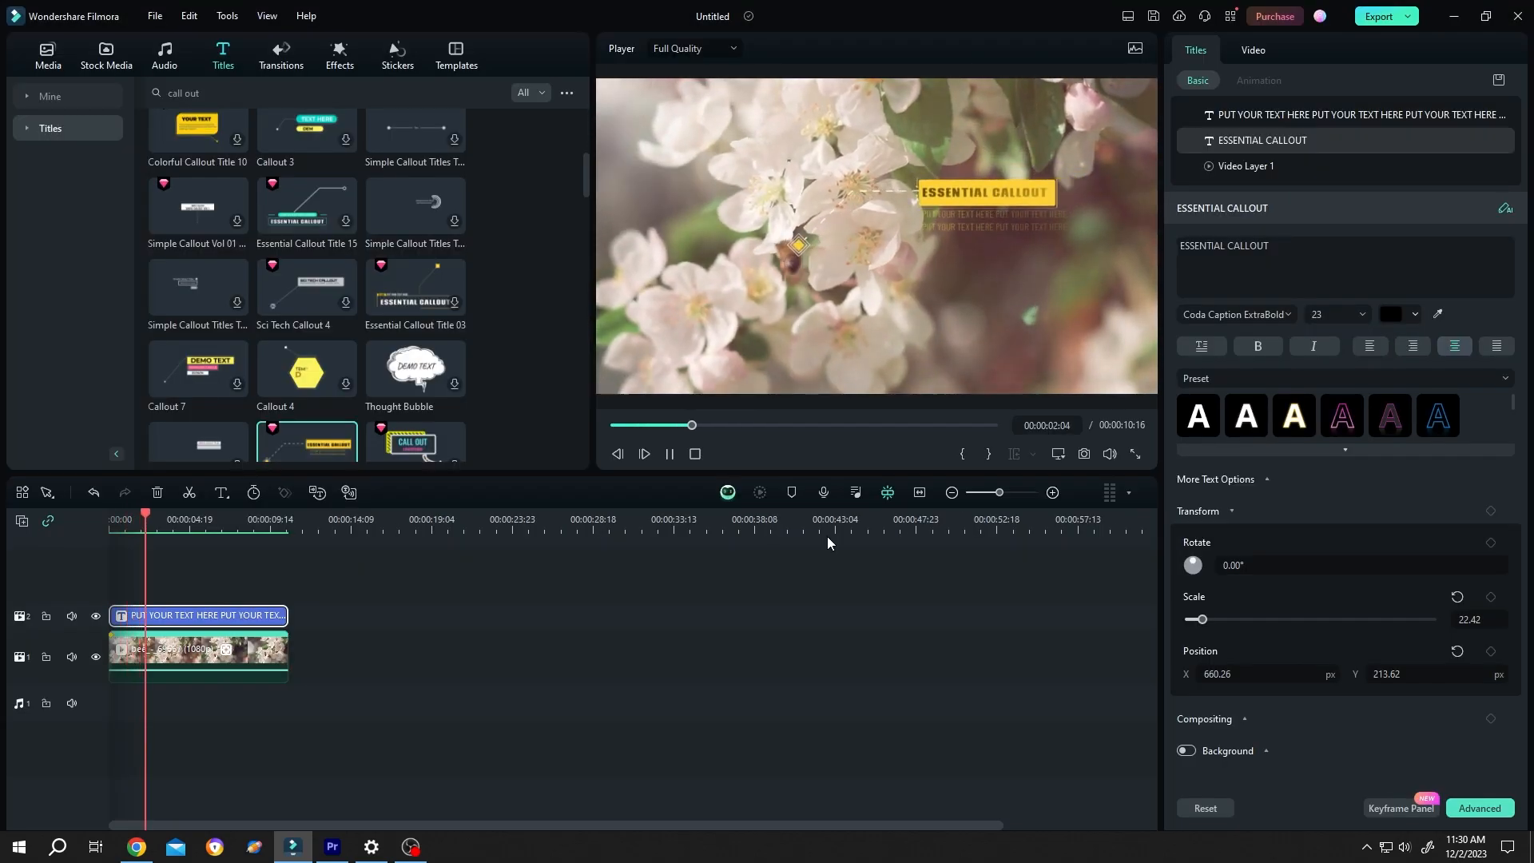